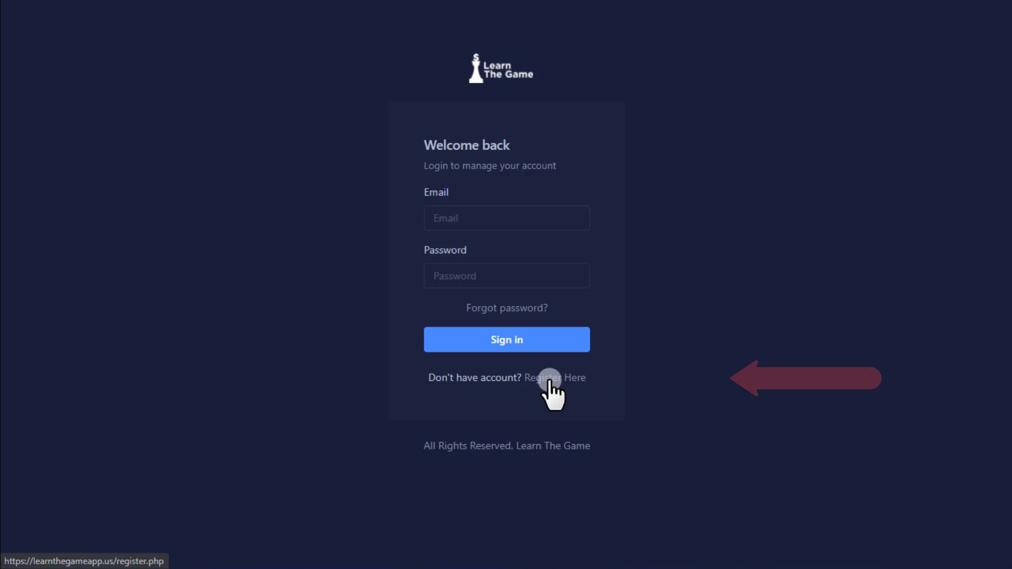
Step: Create a new account from 'Register Here' with name, email and password filled in
left_click(556, 377)
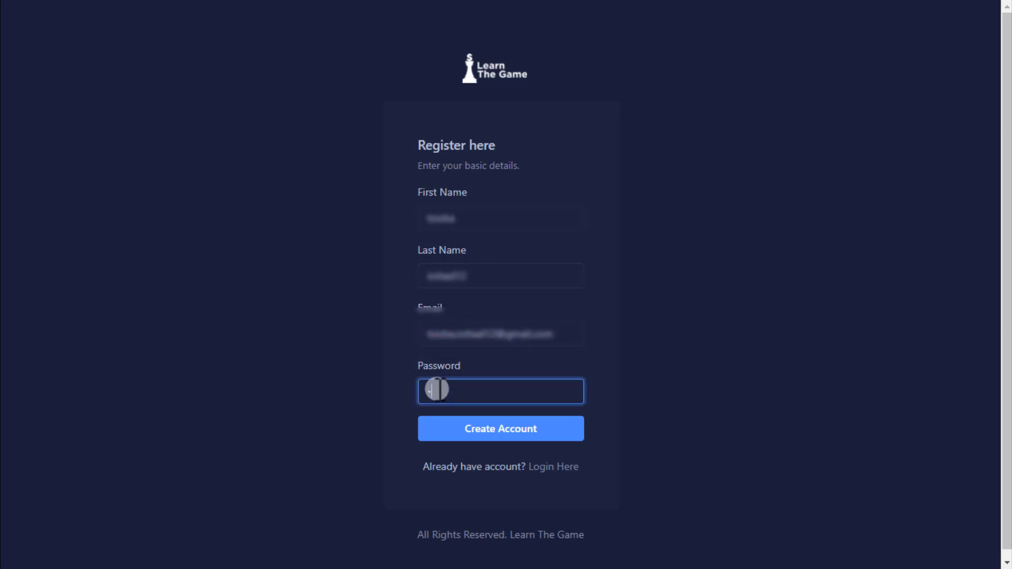
type("password")
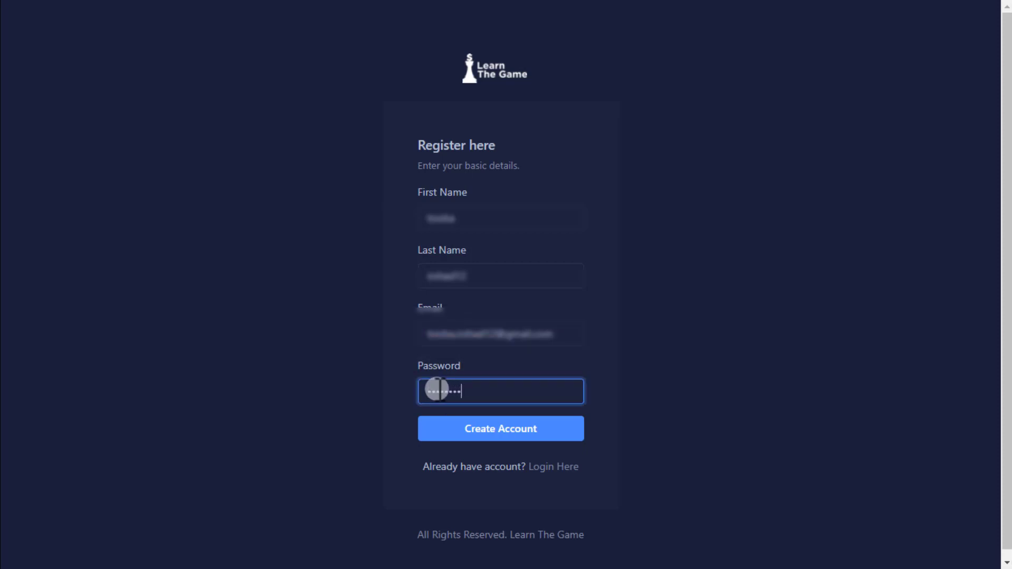
left_click(500, 429)
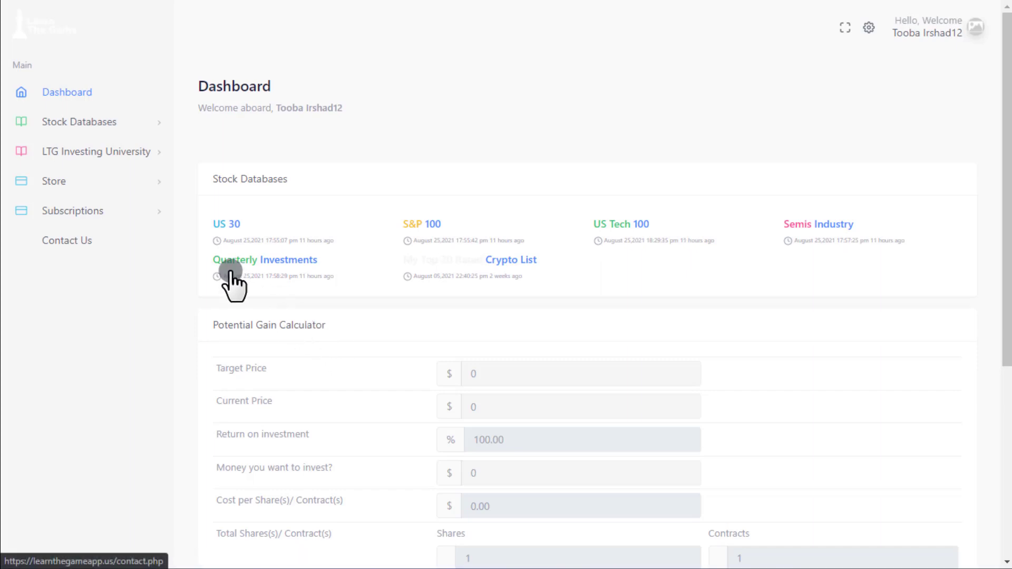
Step: Show the Subscriptions > Pricing page listing the monthly plans and features
left_click(66, 240)
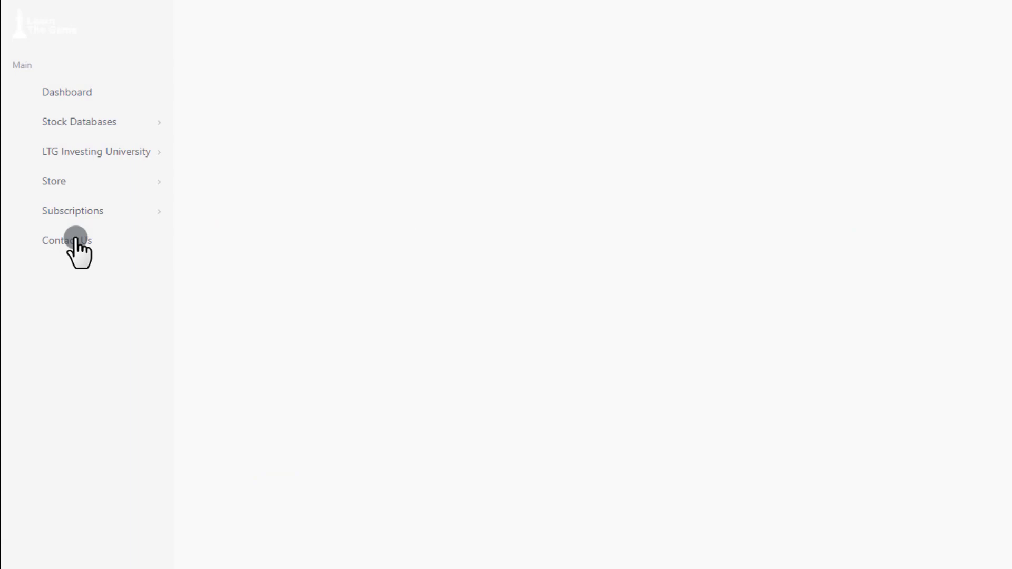
left_click(72, 211)
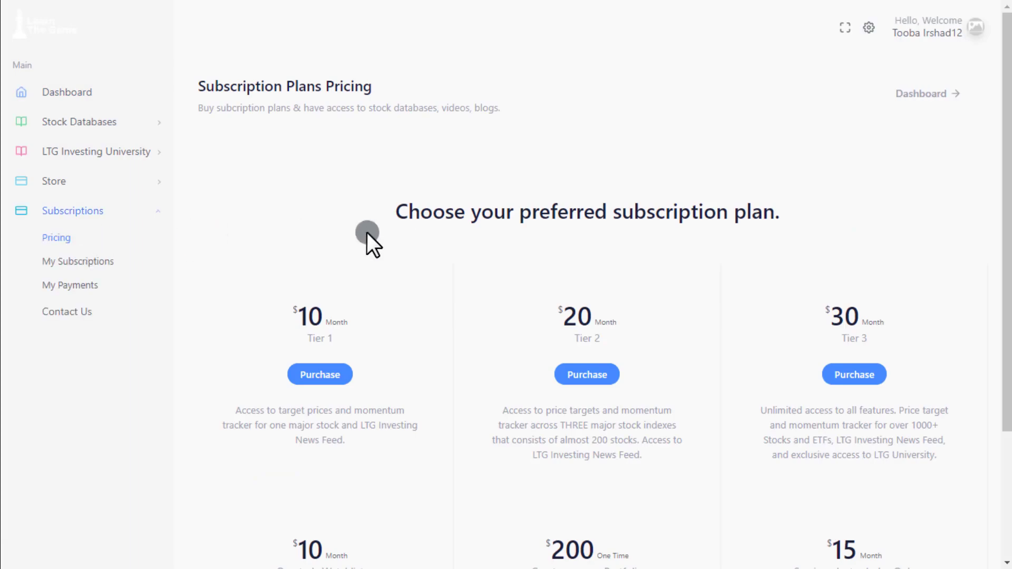
scroll("down", 3)
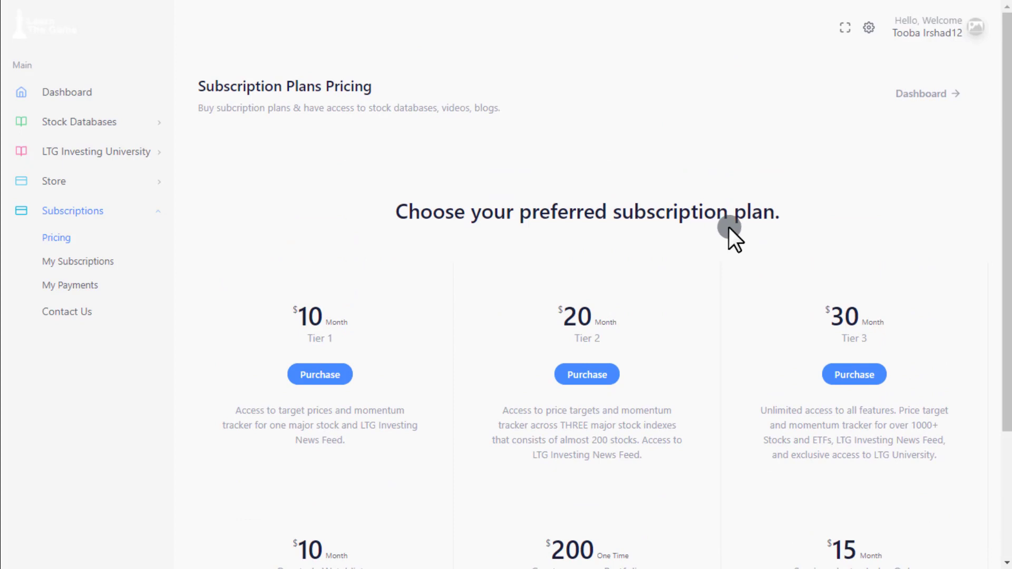
mouse_move(822, 143)
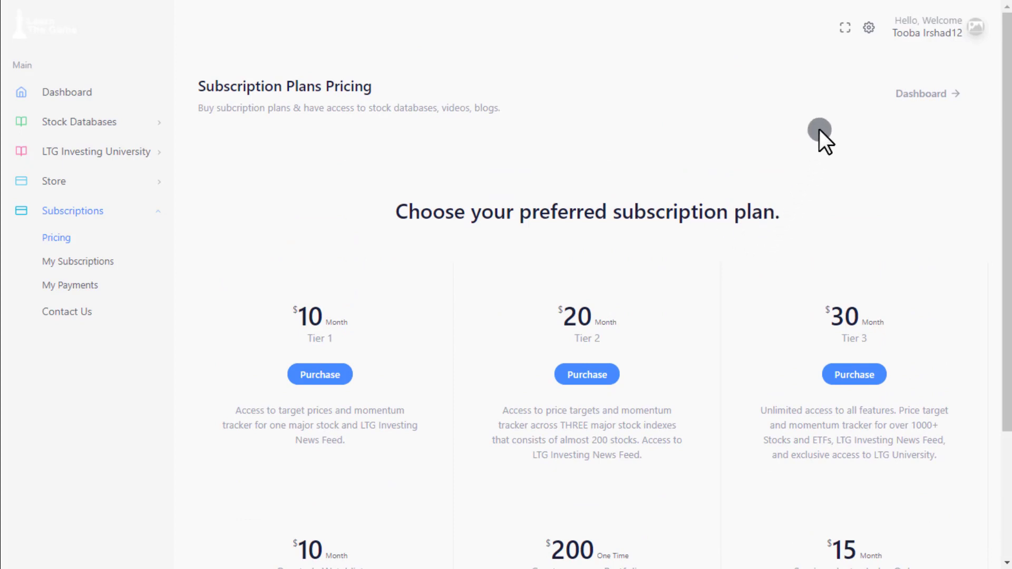
Step: Apply the dark colour swatch from the gear settings menu
left_click(869, 28)
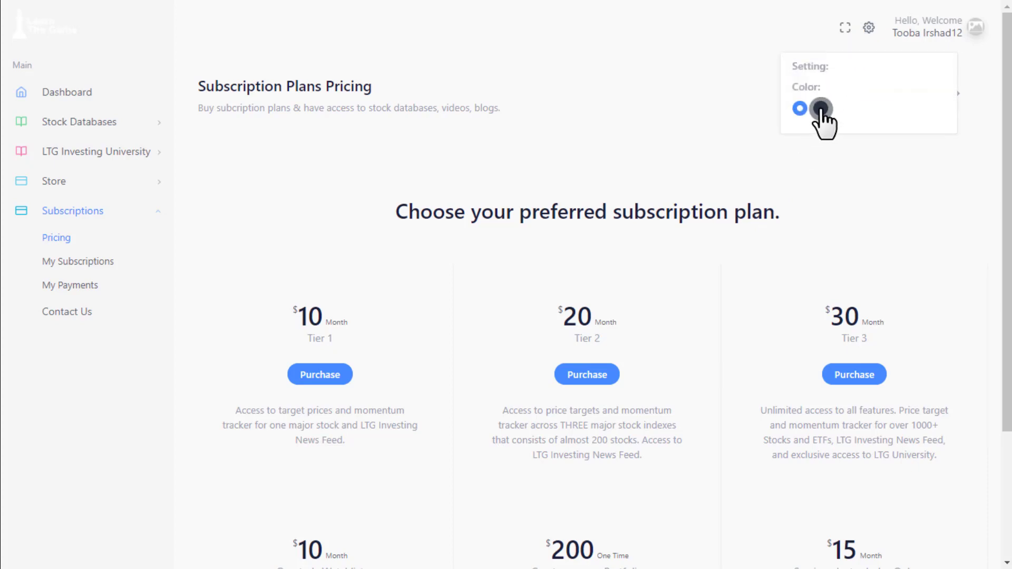
left_click(818, 109)
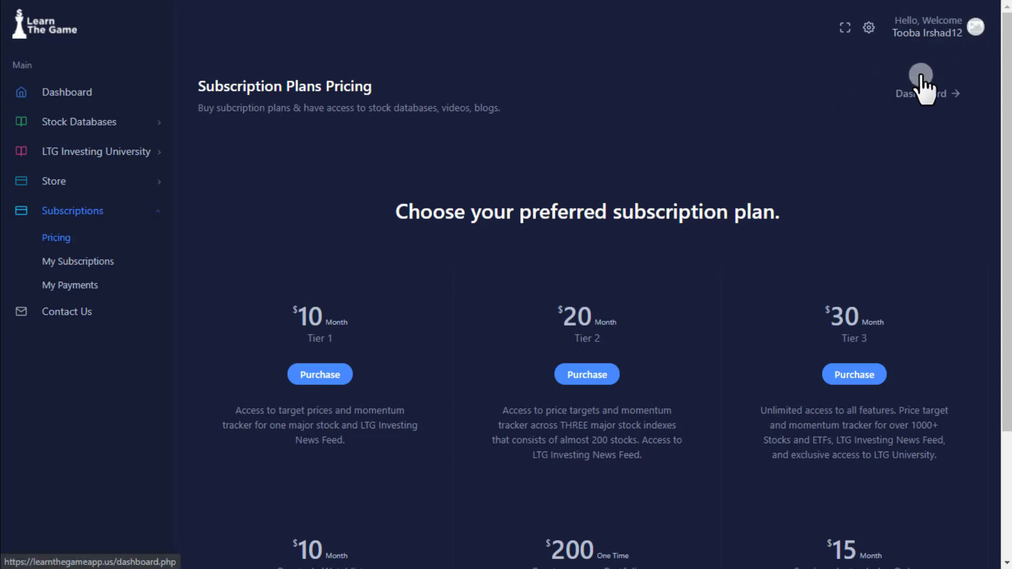
mouse_move(836, 168)
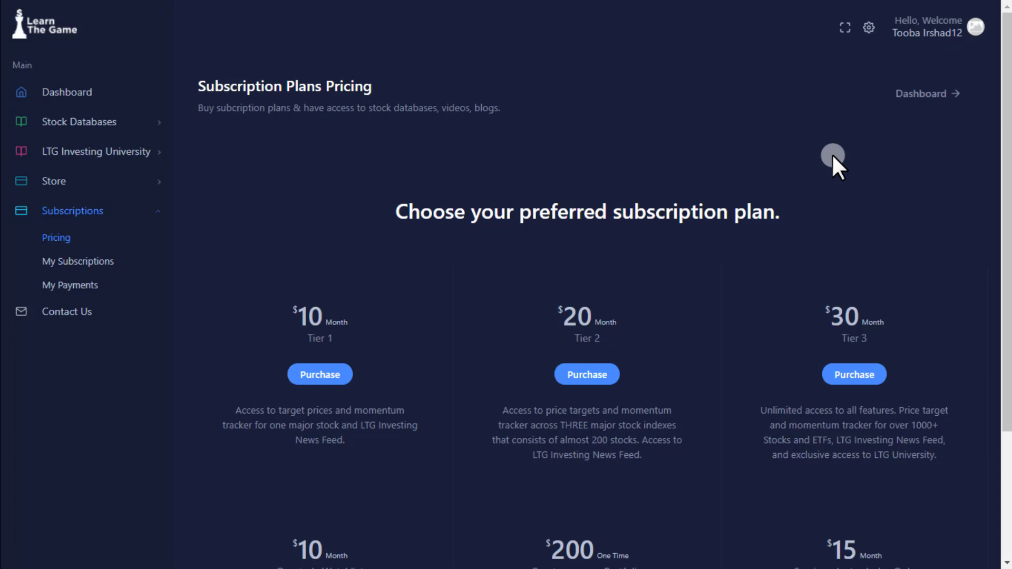
left_click(927, 94)
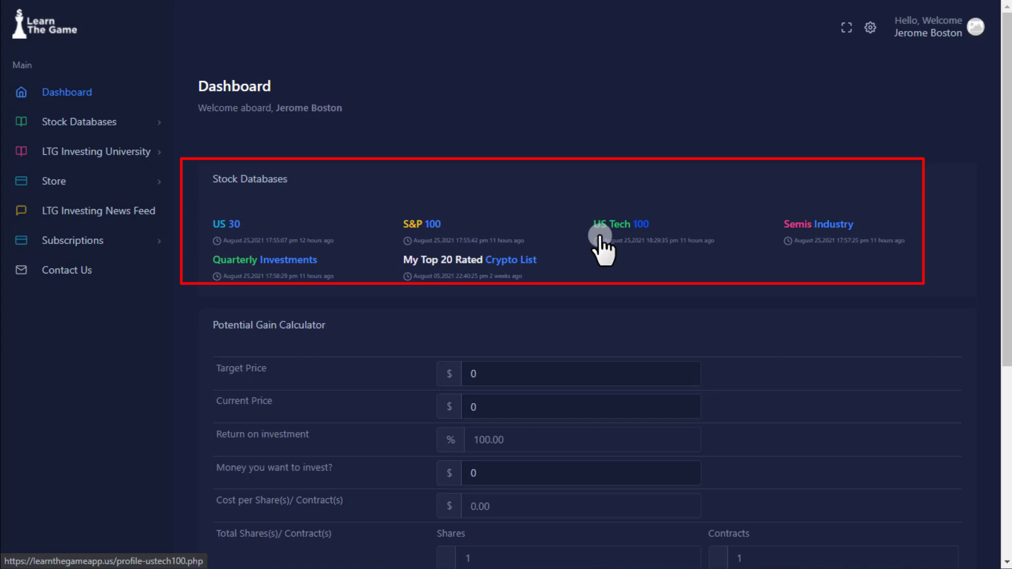
mouse_move(819, 243)
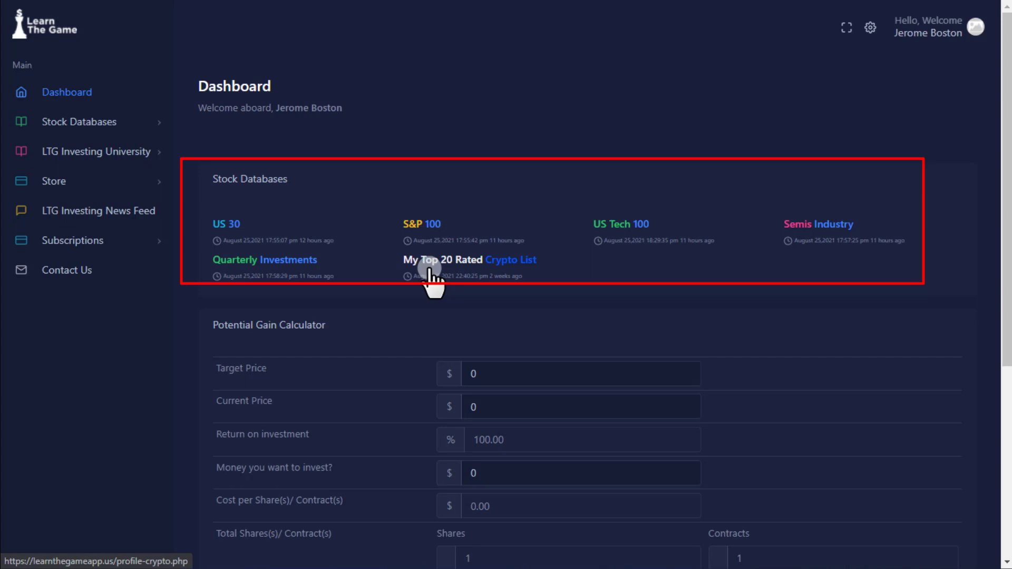
Step: Scroll the dashboard past Stock Databases to the Potential Gain Calculator
scroll("down", 3)
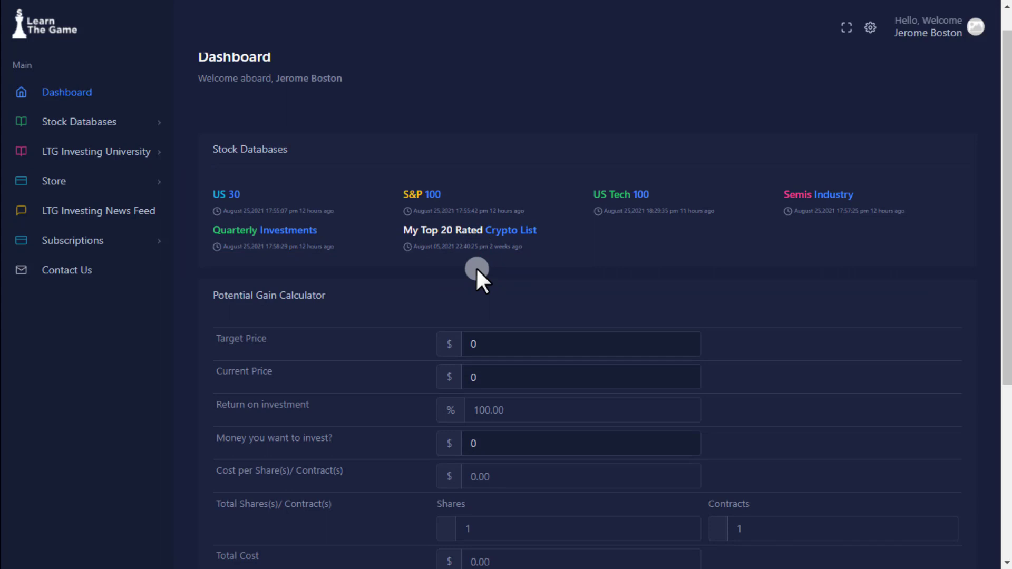
scroll("down", 3)
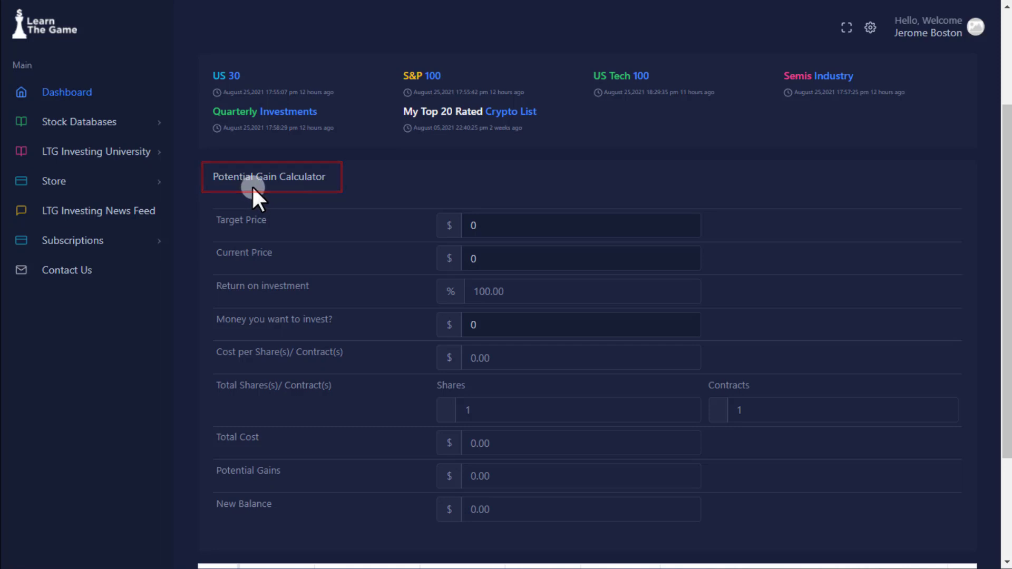
mouse_move(249, 235)
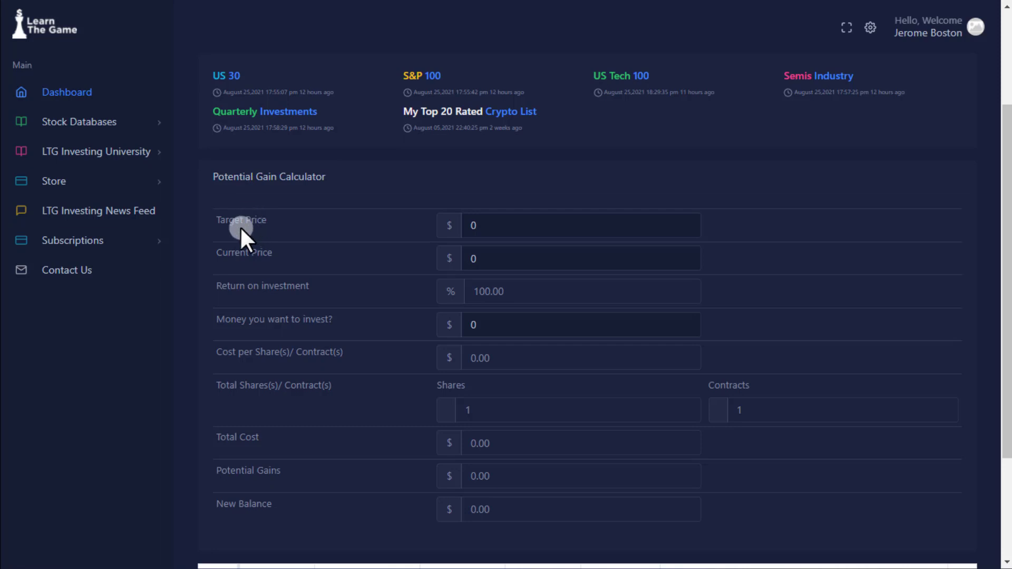
mouse_move(246, 271)
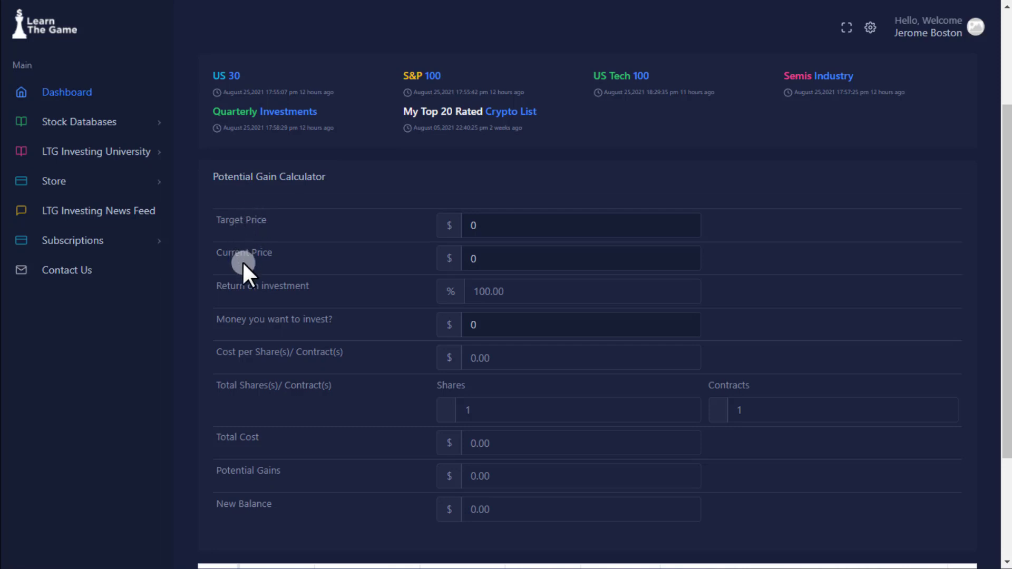
mouse_move(234, 335)
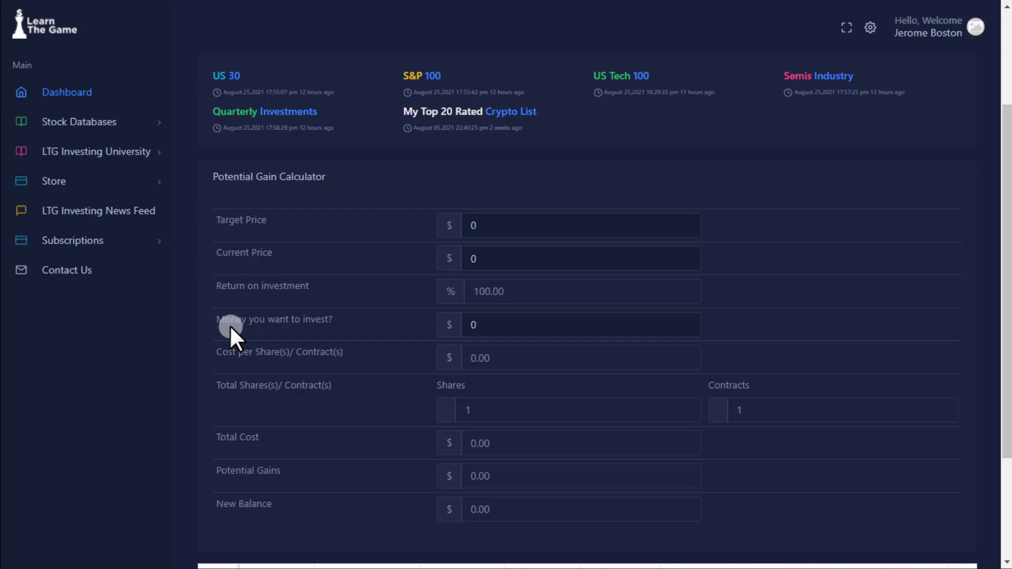
mouse_move(270, 335)
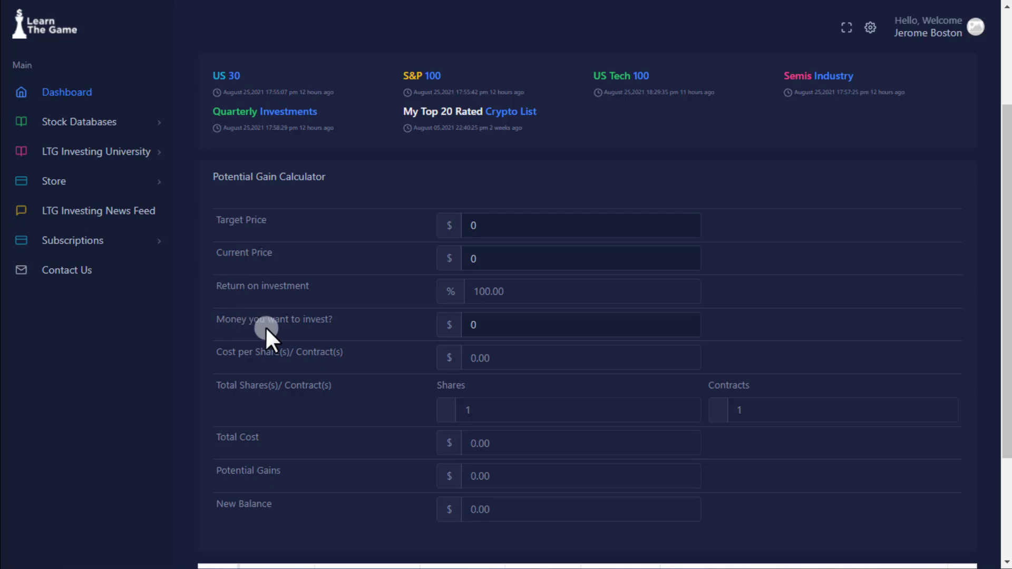
mouse_move(265, 368)
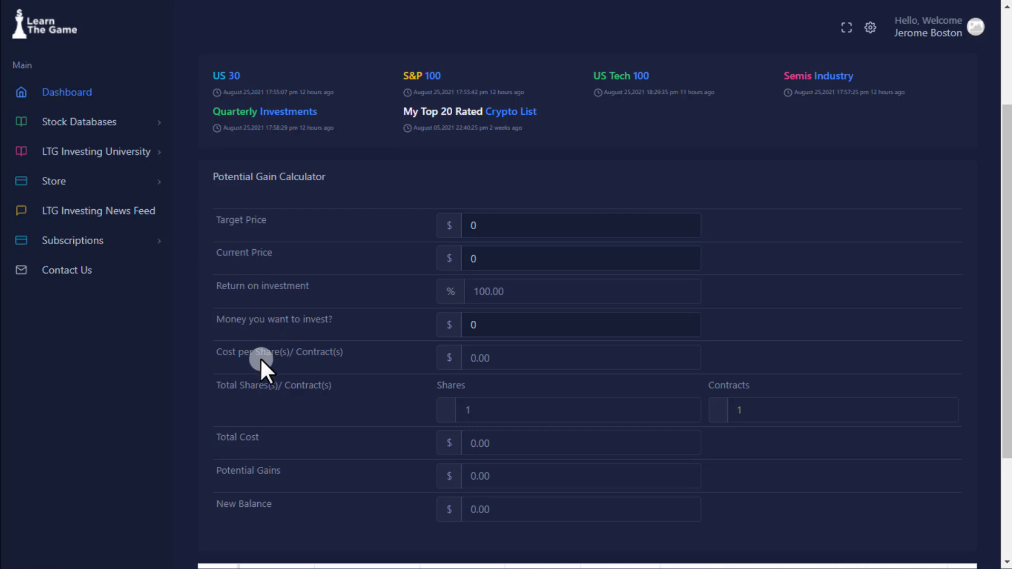
mouse_move(266, 404)
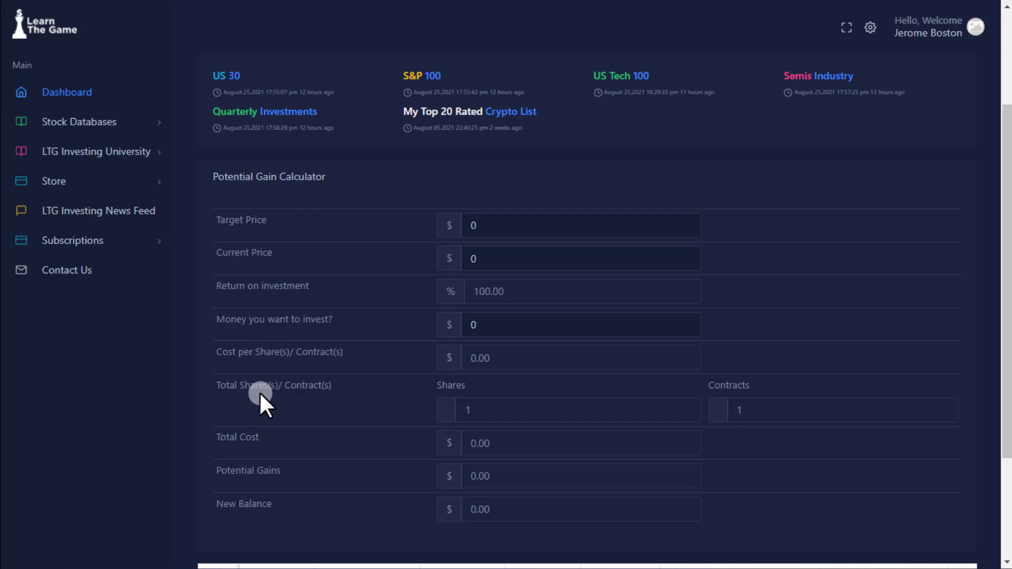
mouse_move(261, 481)
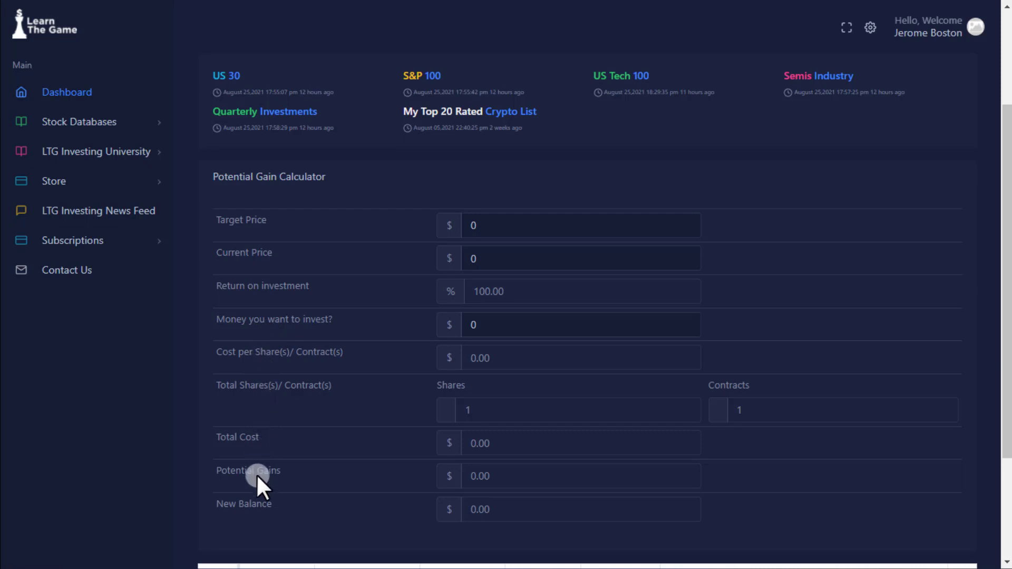
scroll("down", 3)
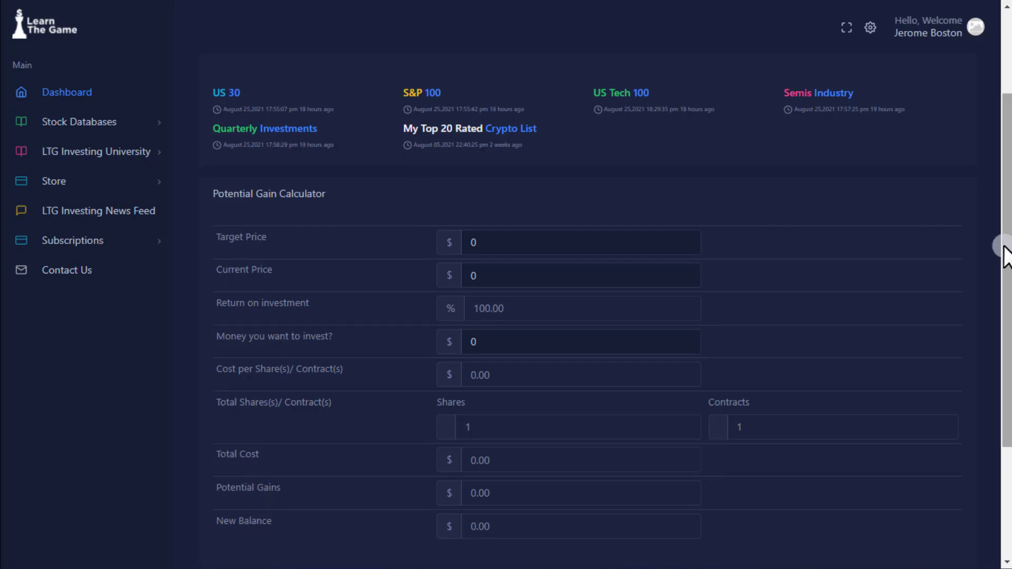
Step: Follow the 'Apple chart by TradingView' link to view the AAPL stock chart
scroll("down", 3)
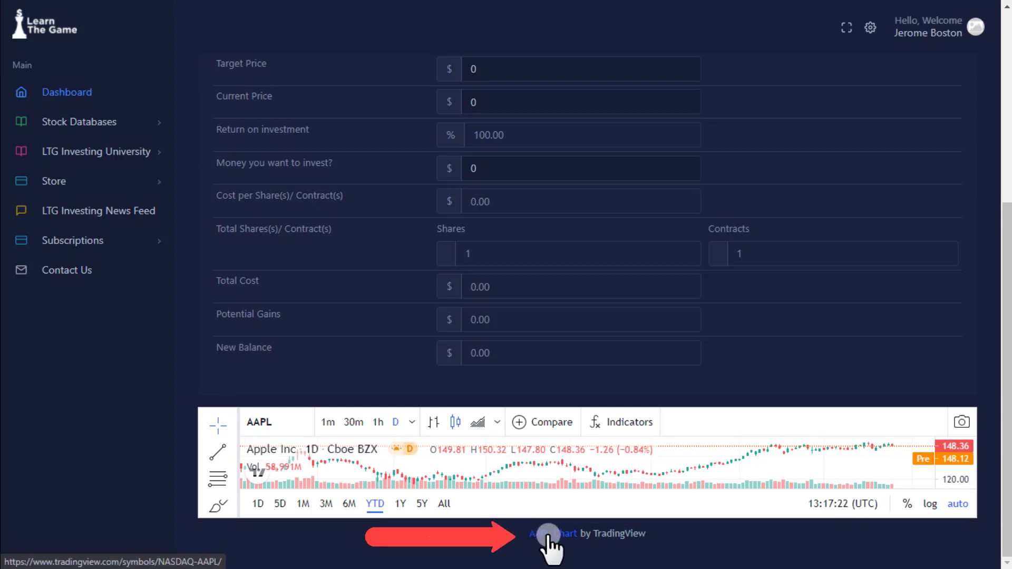
left_click(562, 533)
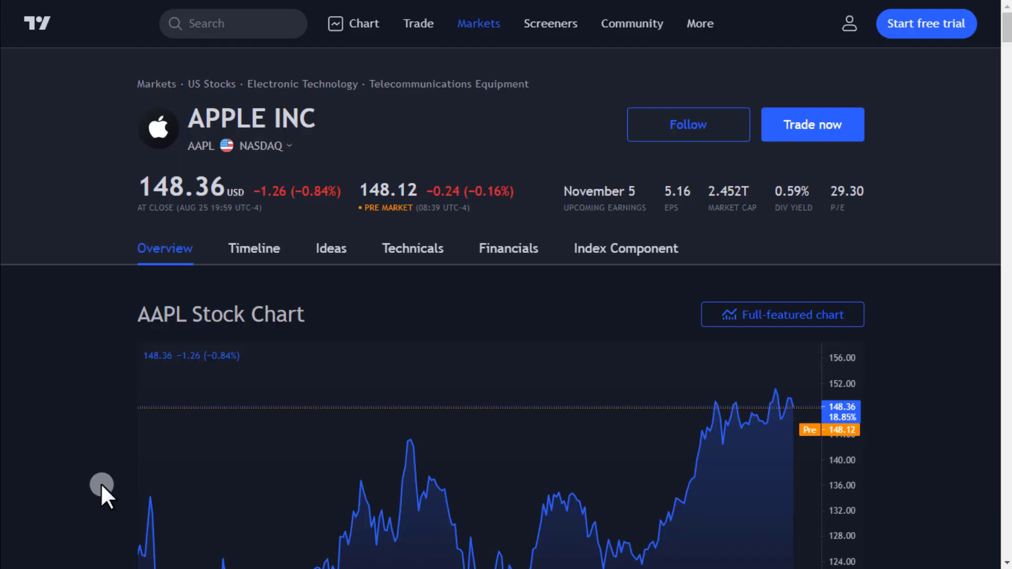
scroll("down", 3)
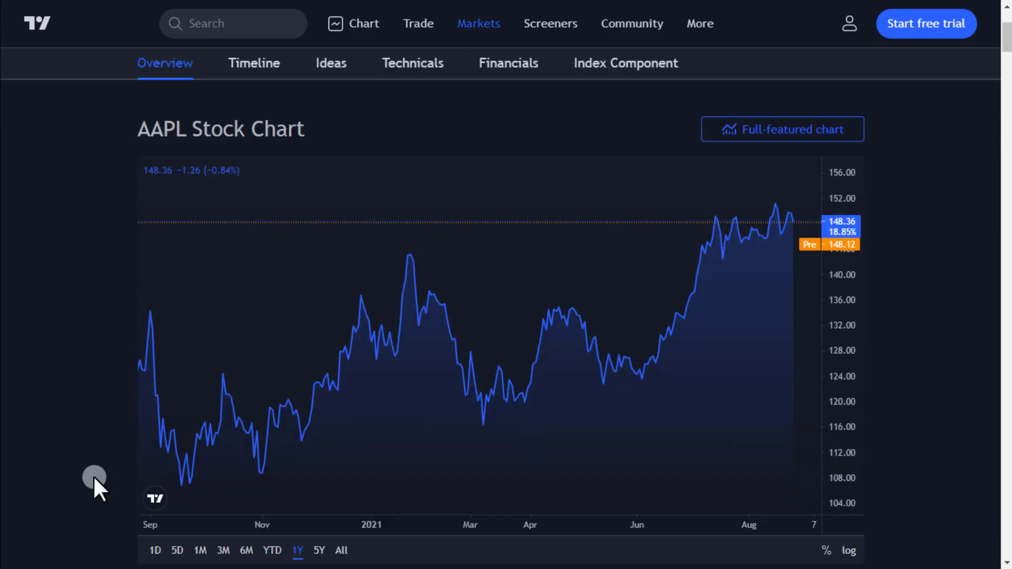
scroll("up", 3)
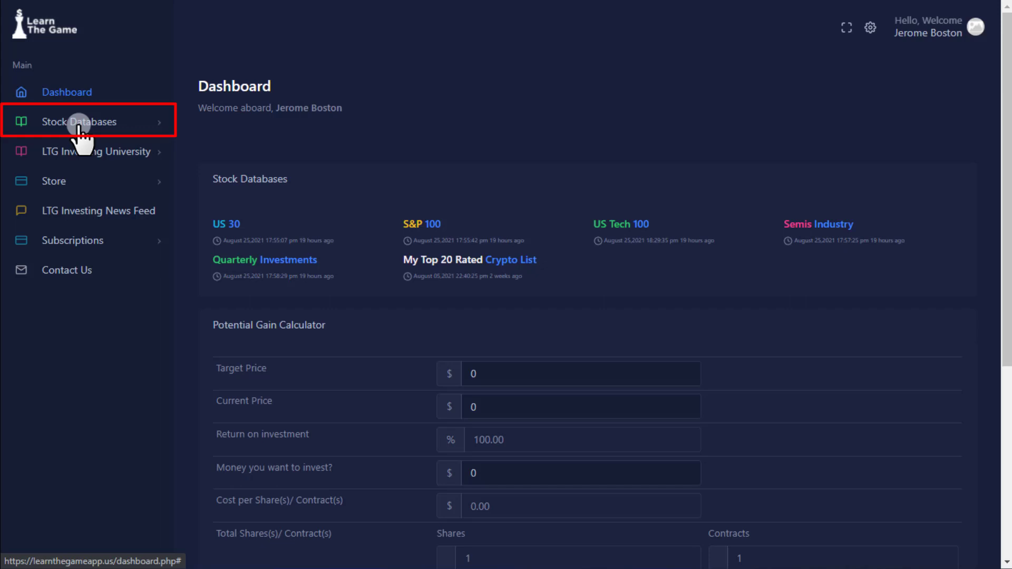
Step: Expand the Stock Databases section from the dashboard sidebar
left_click(79, 121)
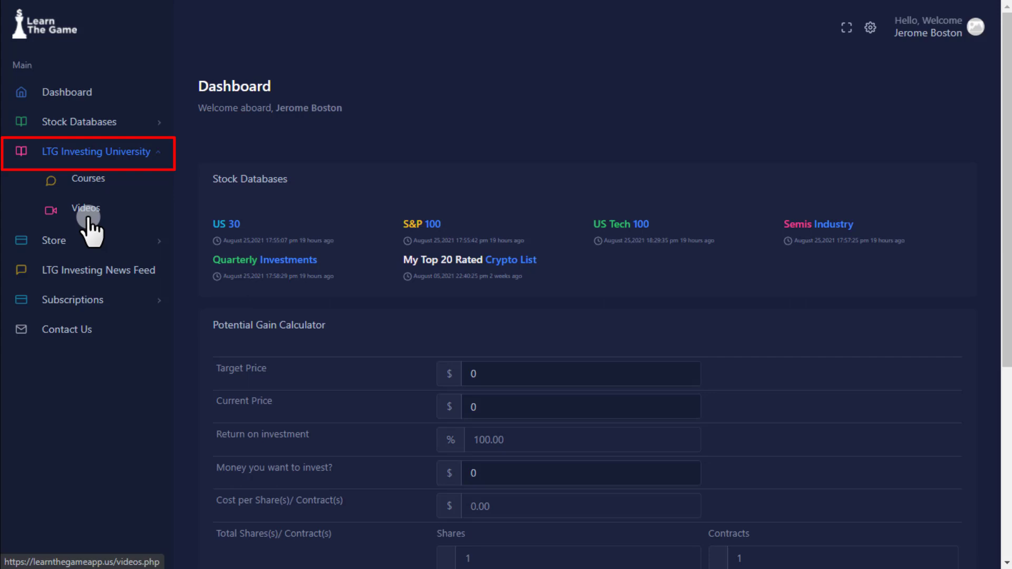
mouse_move(86, 194)
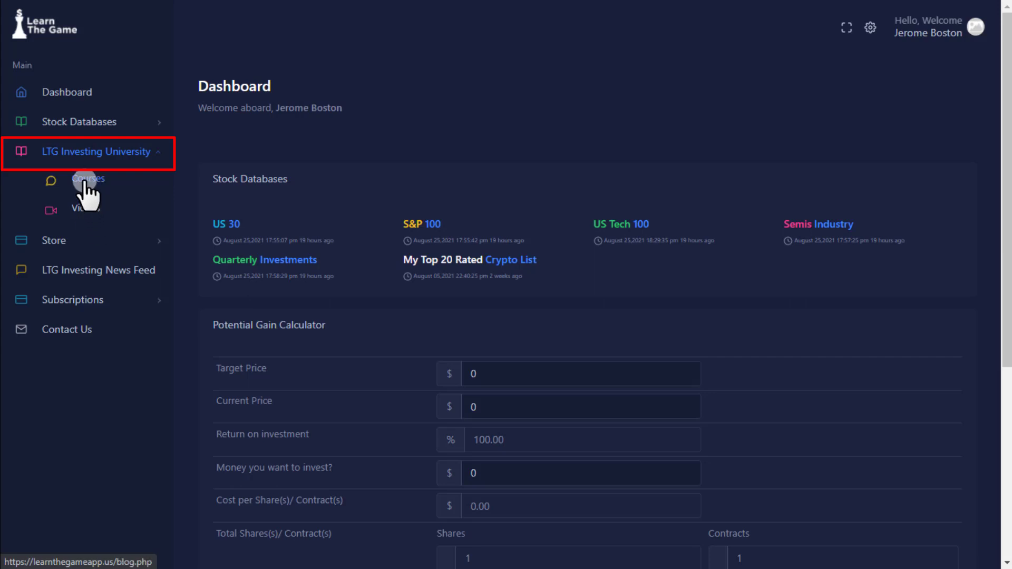
Step: Browse the Courses page with its six investing units under LTG Investing University
left_click(88, 179)
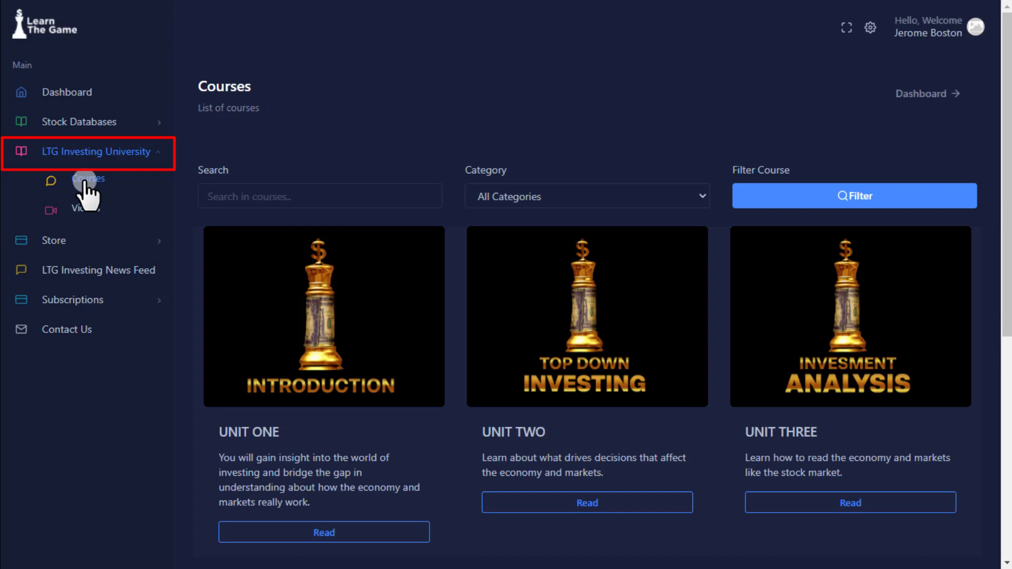
scroll("down", 3)
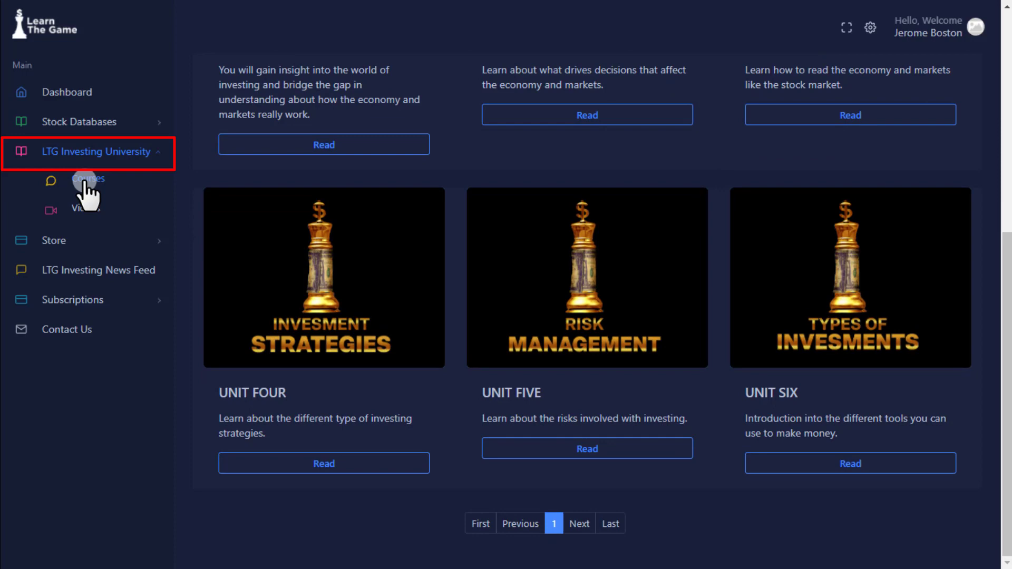
left_click(87, 179)
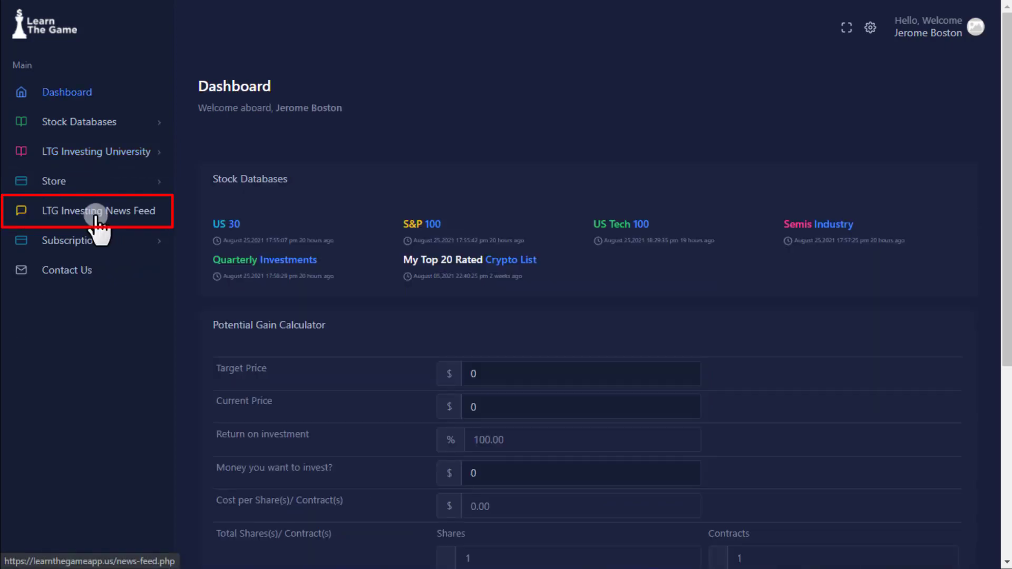
Step: View the LTG Investing News Feed with its market alerts and category filters
left_click(99, 211)
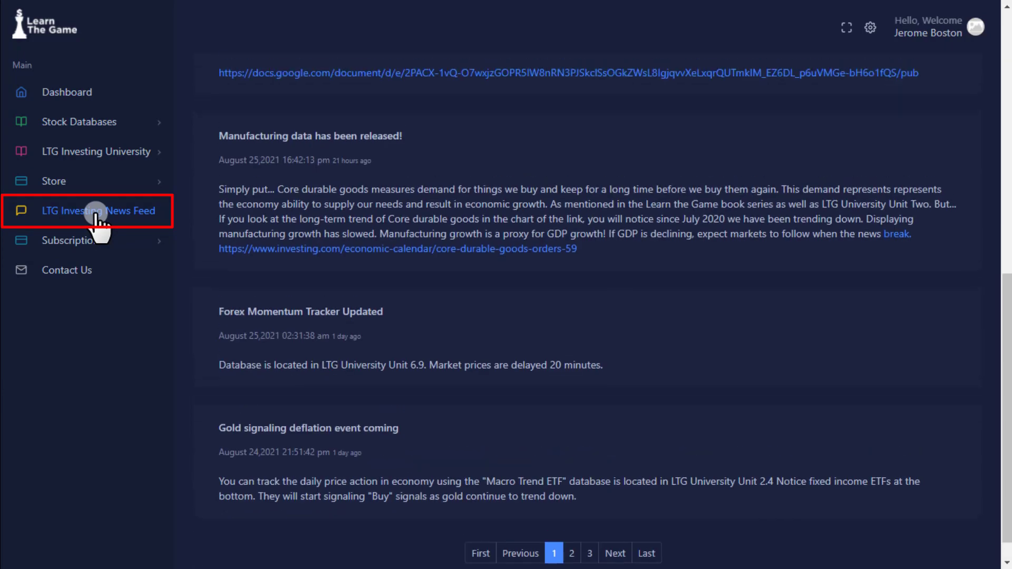
left_click(100, 211)
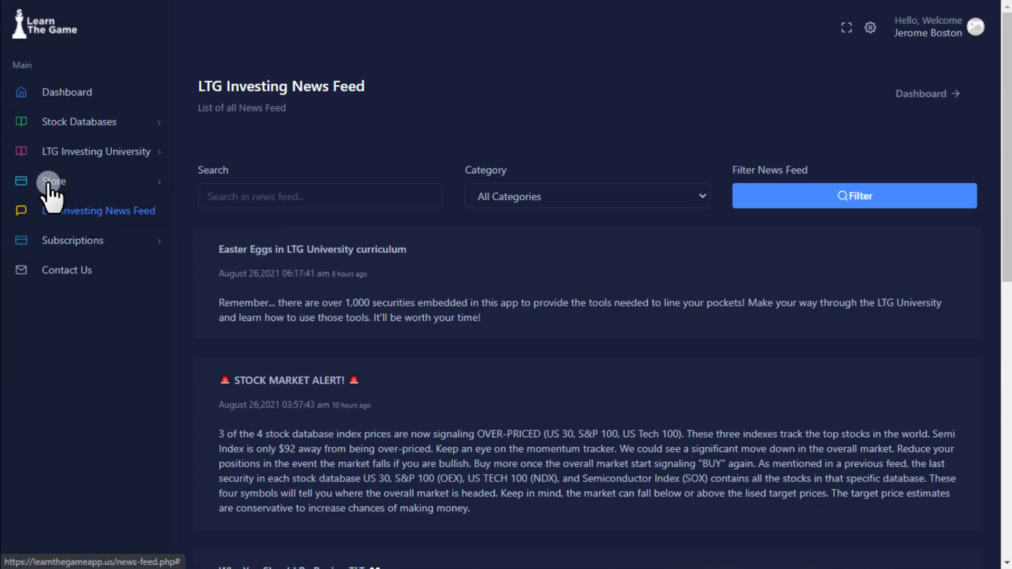
Step: Browse Store > Products listing the Learn The Game books with prices and formats
left_click(52, 181)
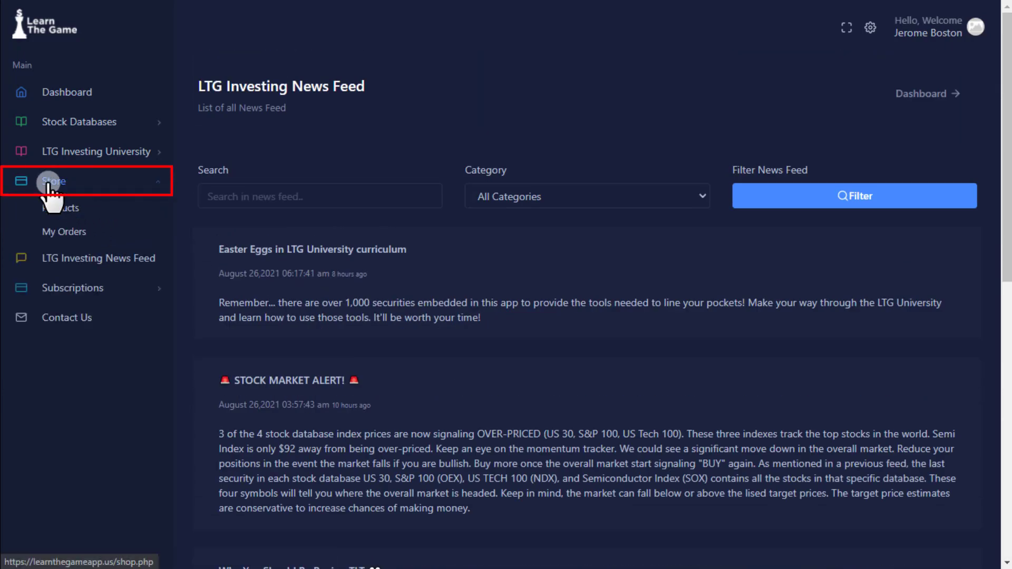
left_click(59, 207)
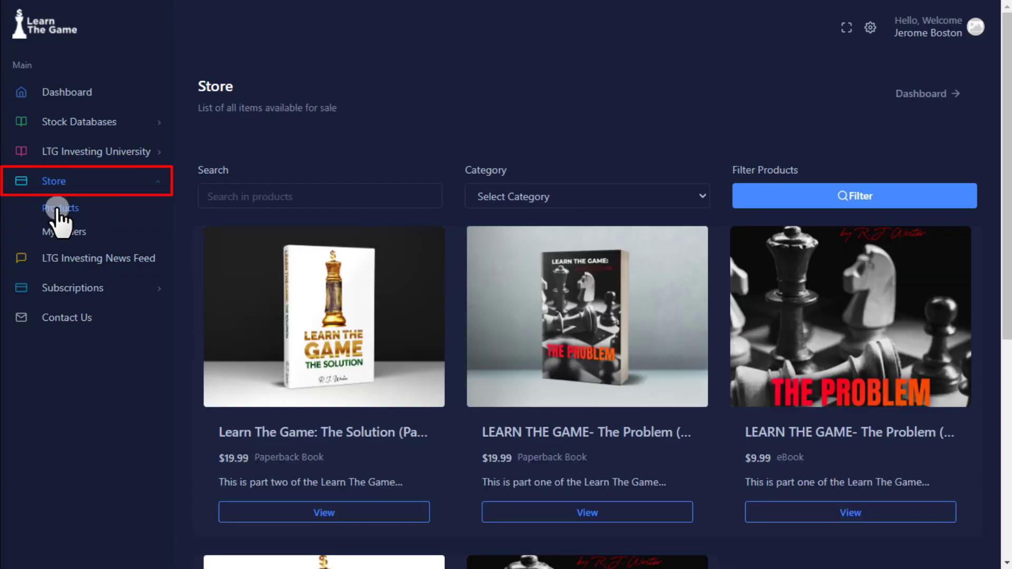
scroll("down", 3)
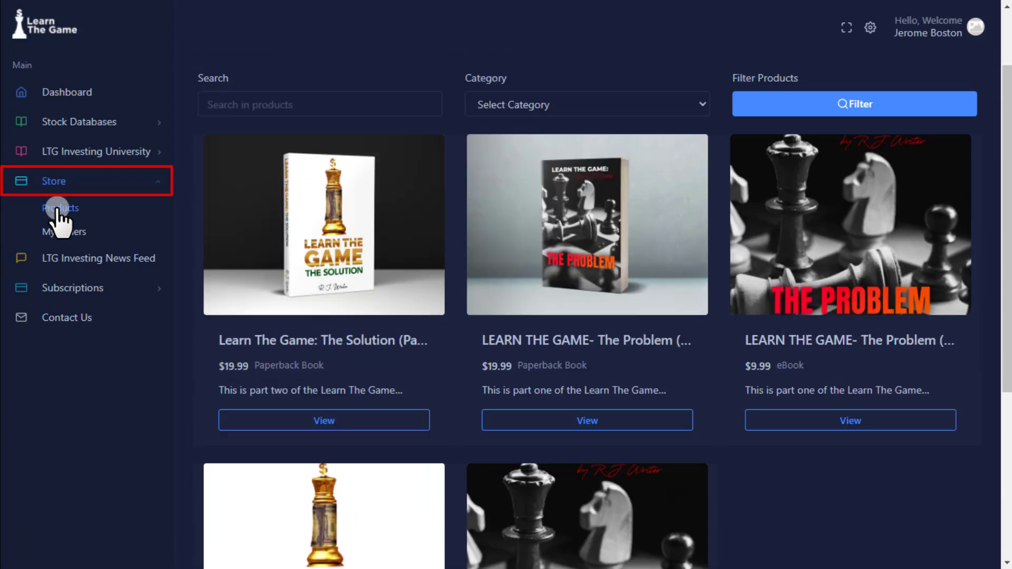